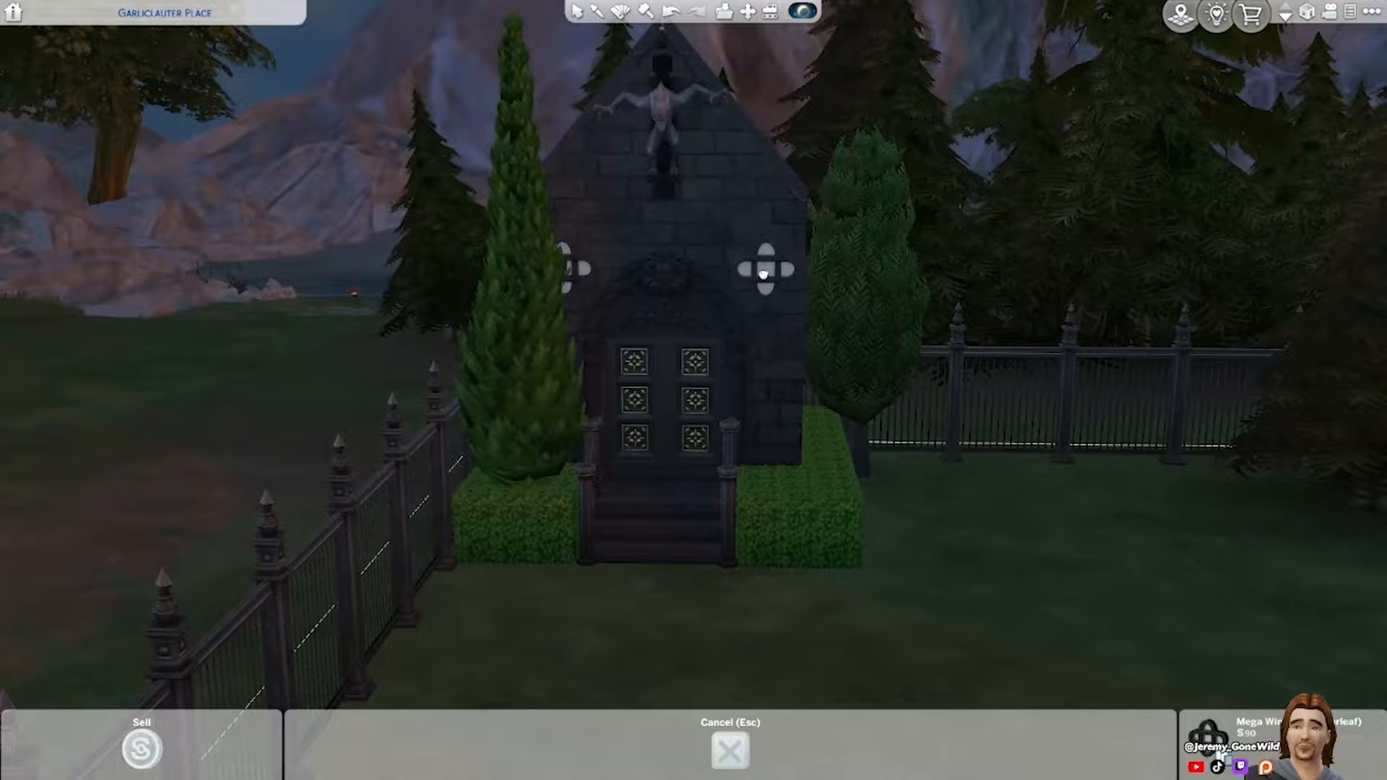
Place the stone mausoleum entrance between the cypress trees inside the fenced graveyard.
left_click(602, 12)
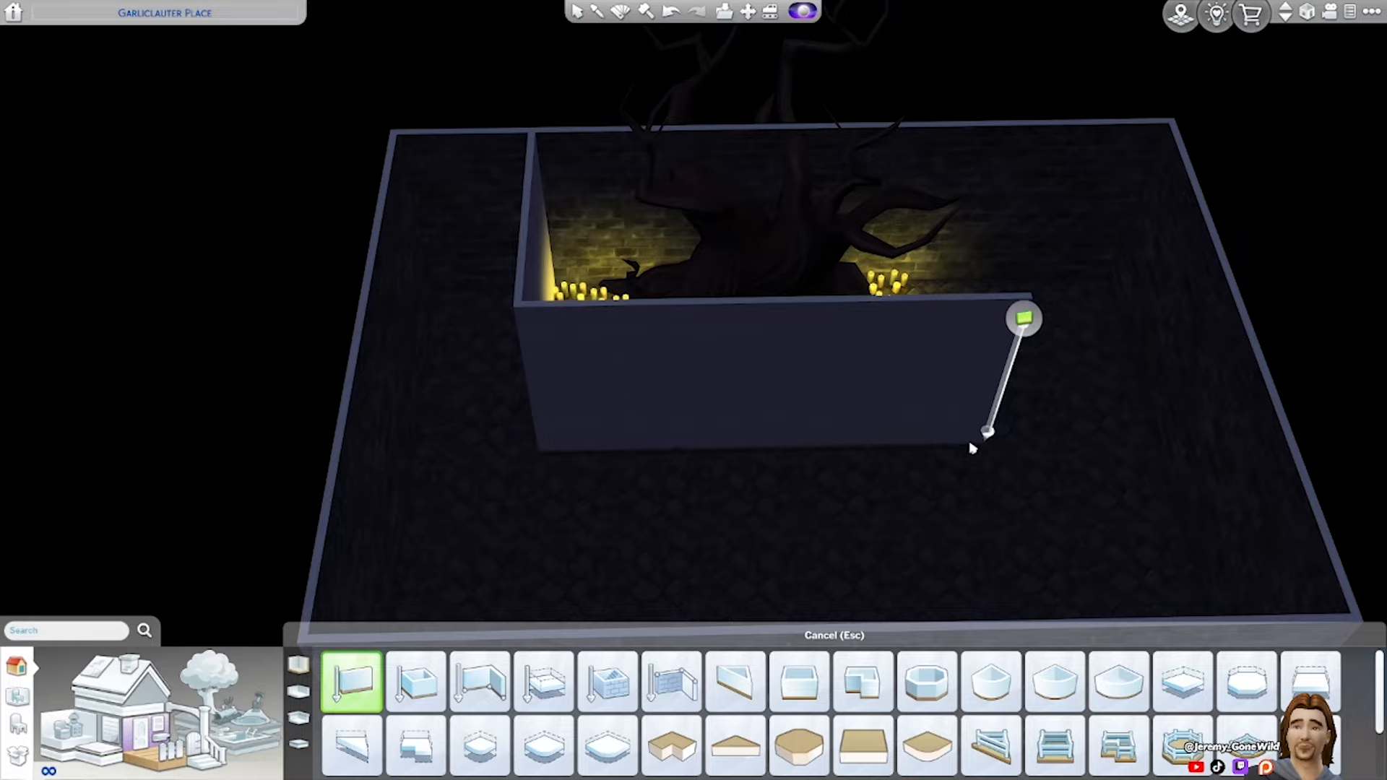
Draw wall segments enclosing the candlelit dead tree on the catacomb level.
left_click(416, 681)
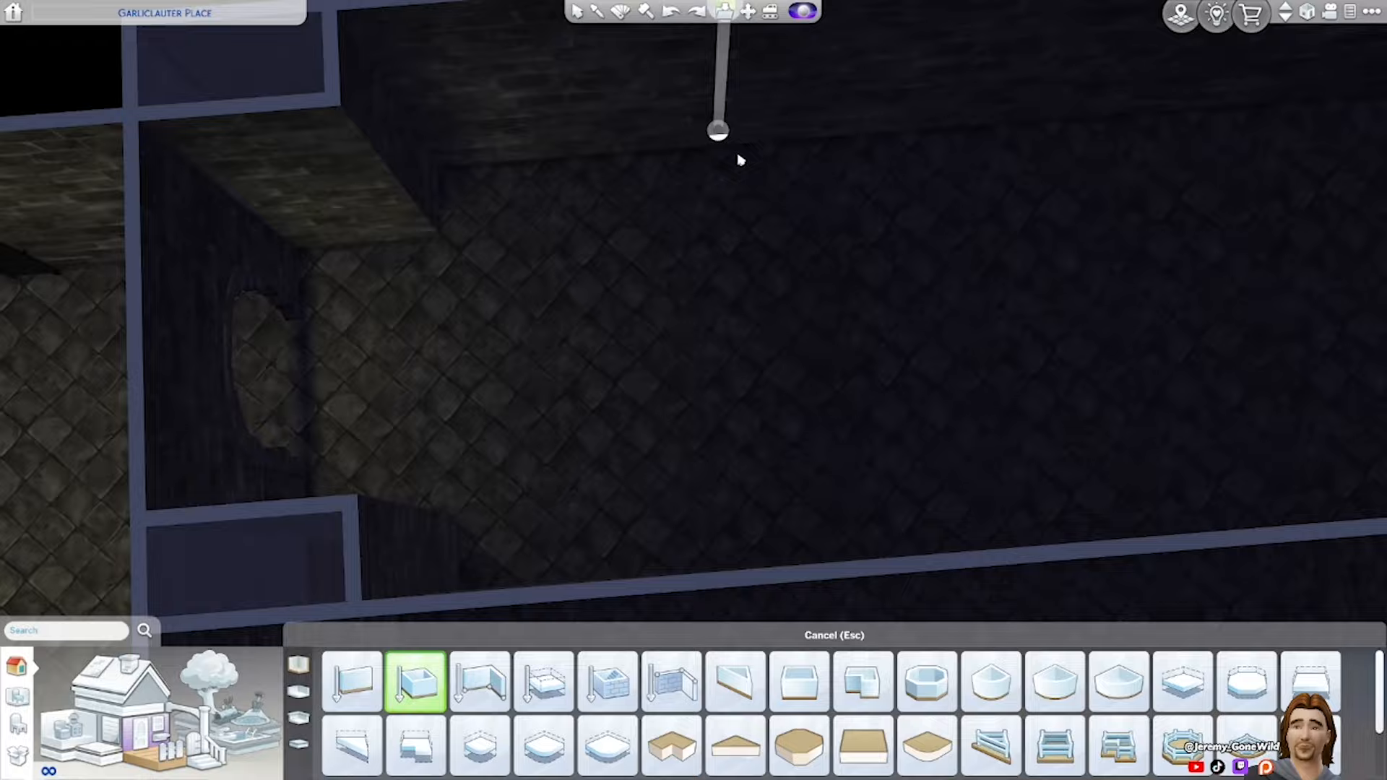